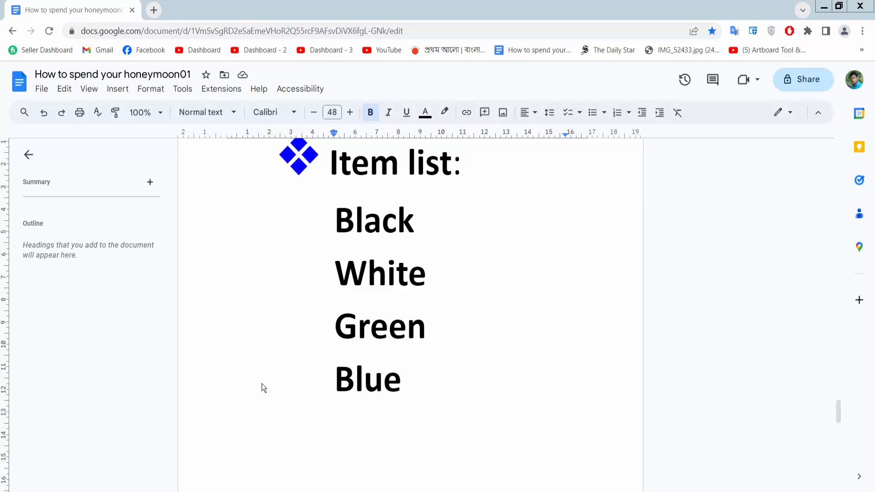
mouse_move(277, 380)
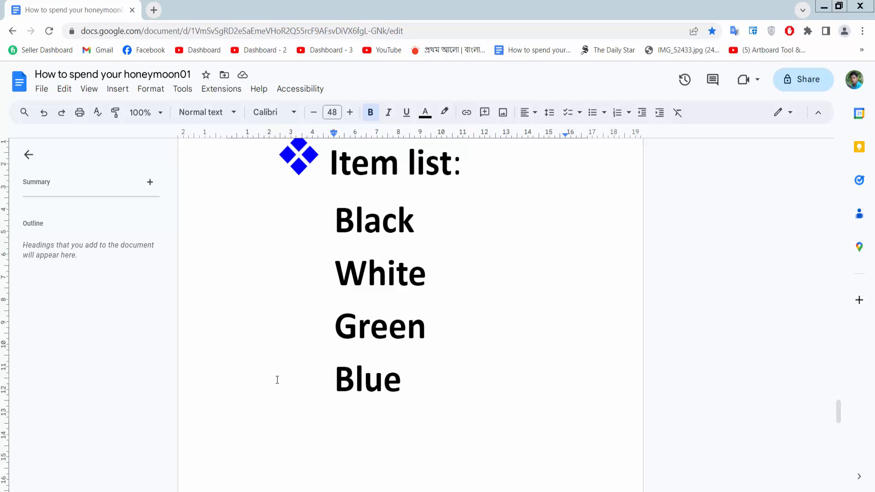
Step: Select the four item lines Black, White, Green and Blue together
left_click(335, 219)
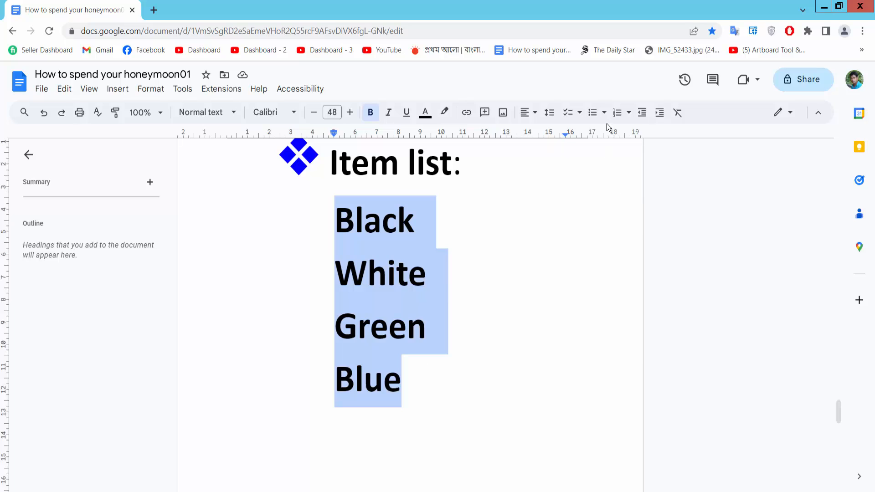
Step: Turn the four items into a bulleted list with solid round bullets
left_click(596, 113)
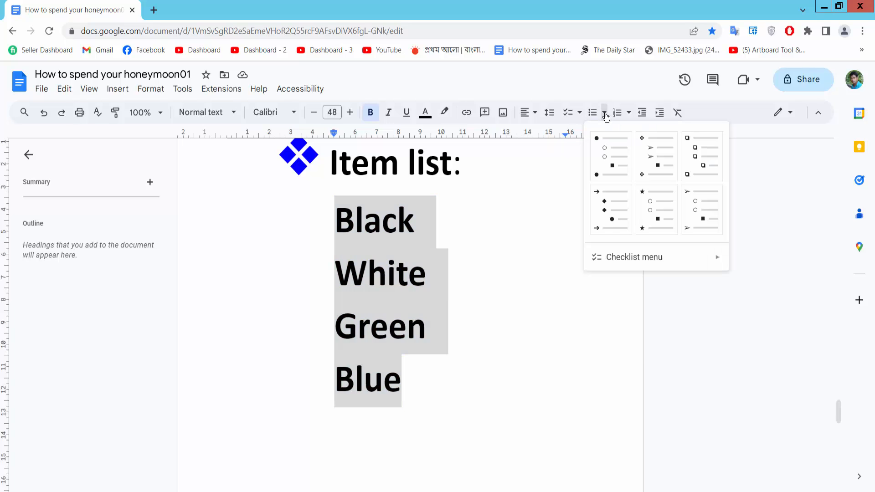
mouse_move(611, 155)
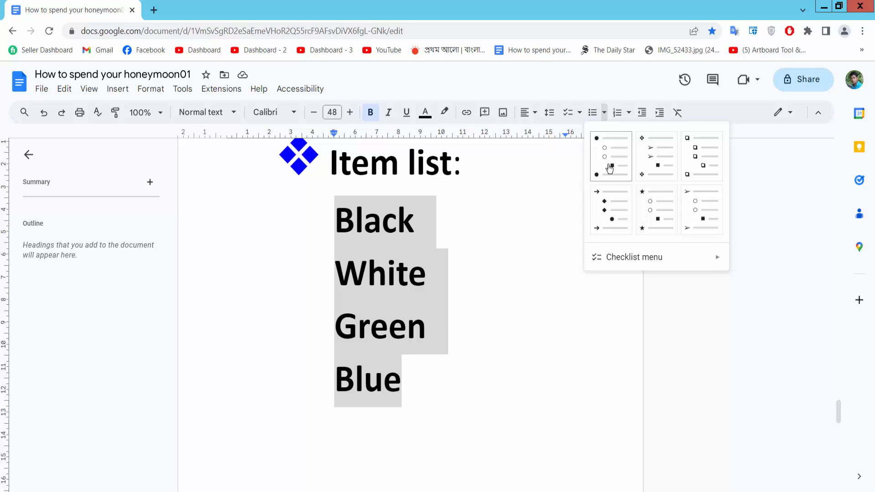
left_click(611, 156)
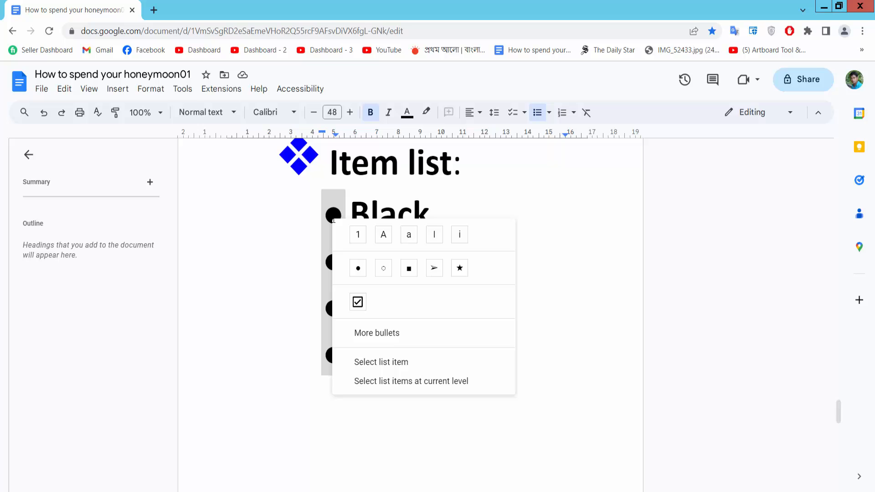
mouse_move(377, 334)
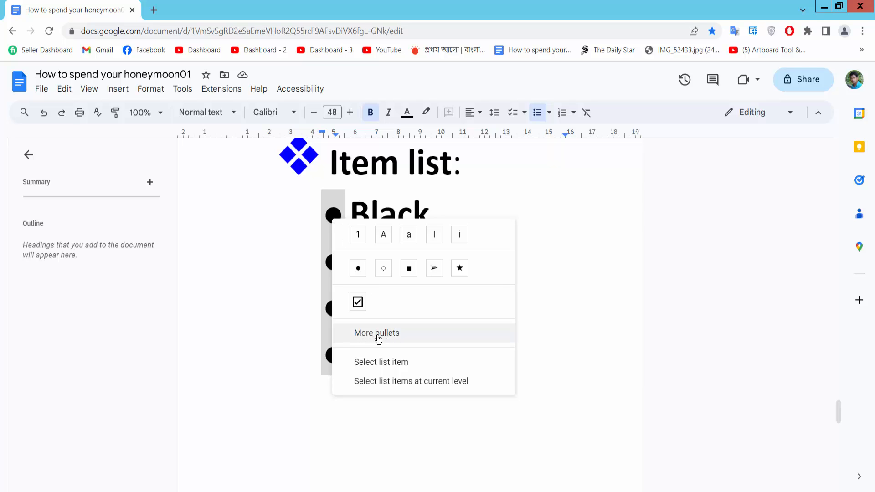
mouse_move(389, 336)
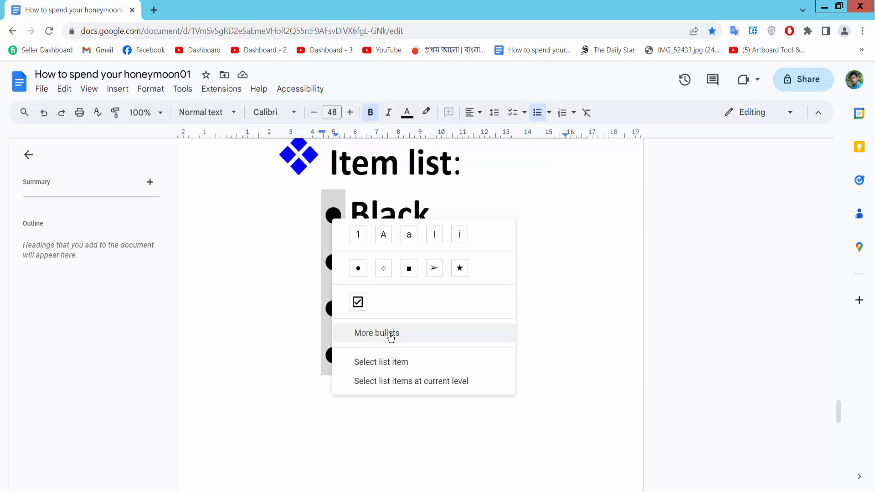
Step: Bring up the full set of bullet symbols via More bullets
left_click(376, 332)
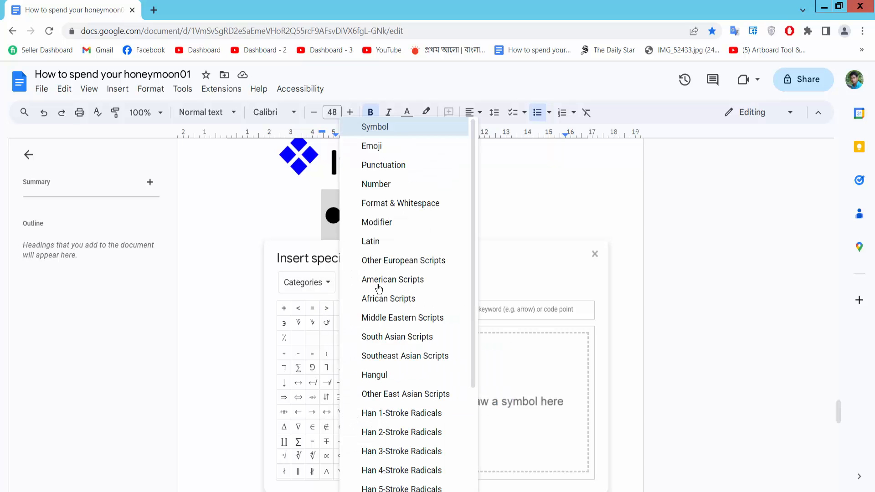
mouse_move(374, 134)
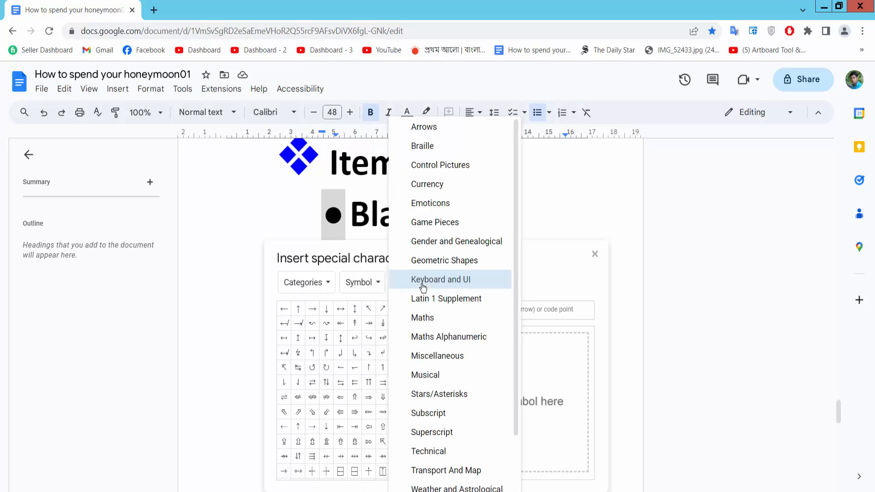
mouse_move(430, 356)
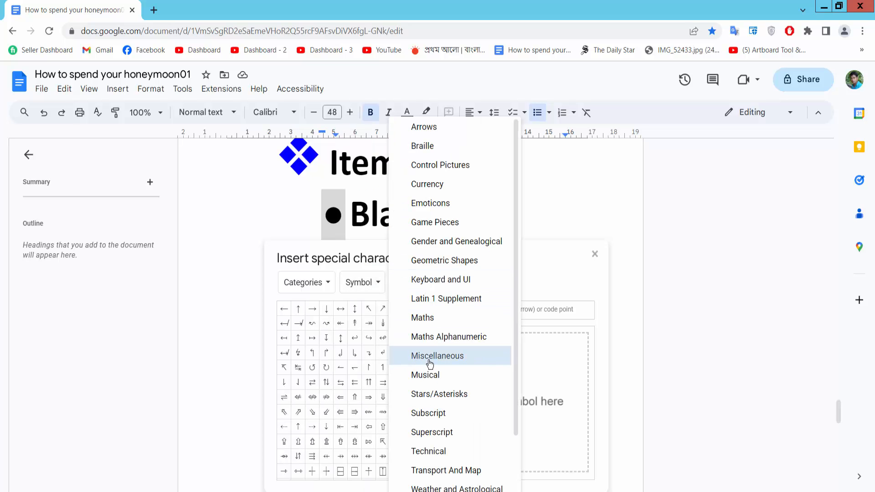
Step: Pick the checkmark from Symbol > Miscellaneous as the bullet for all four items
left_click(437, 356)
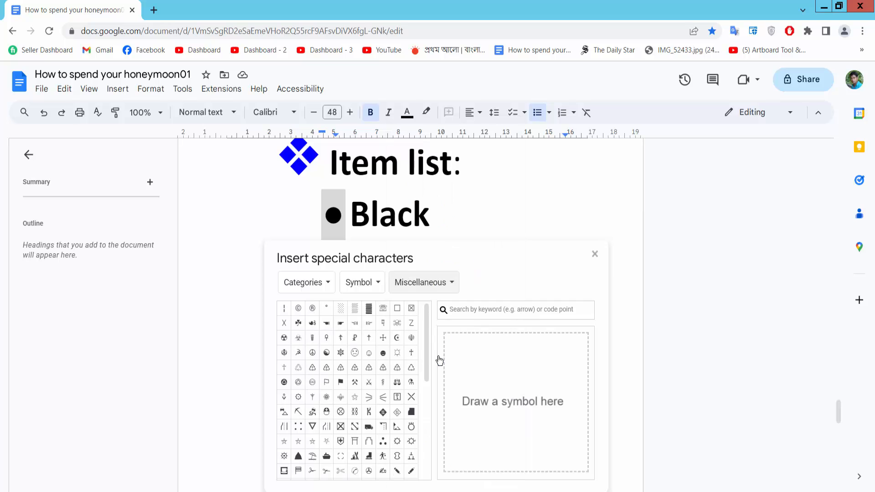
mouse_move(397, 338)
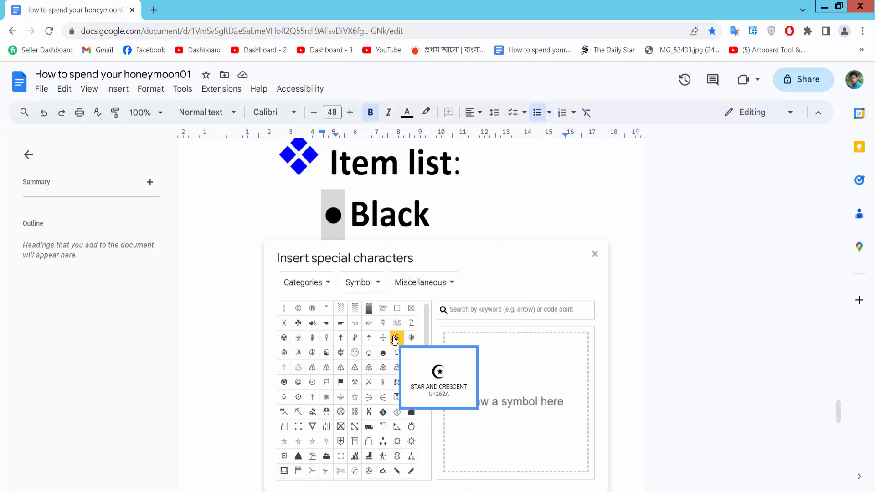
scroll("down", 3)
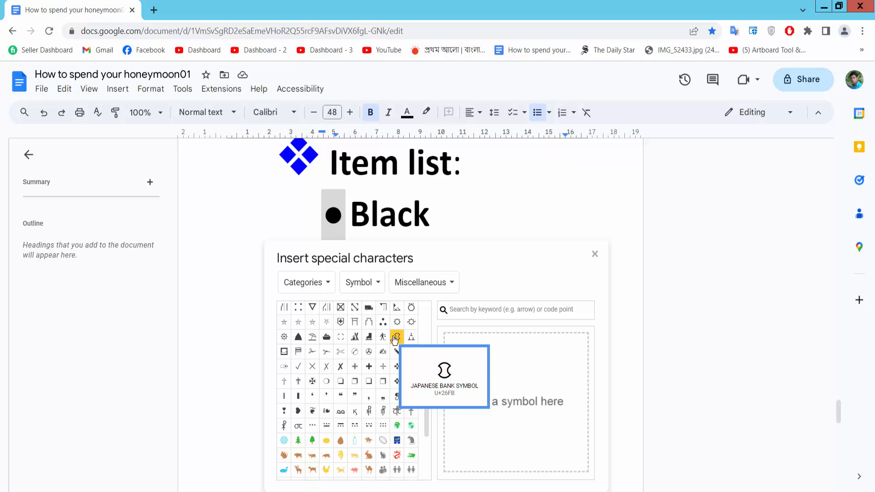
mouse_move(298, 366)
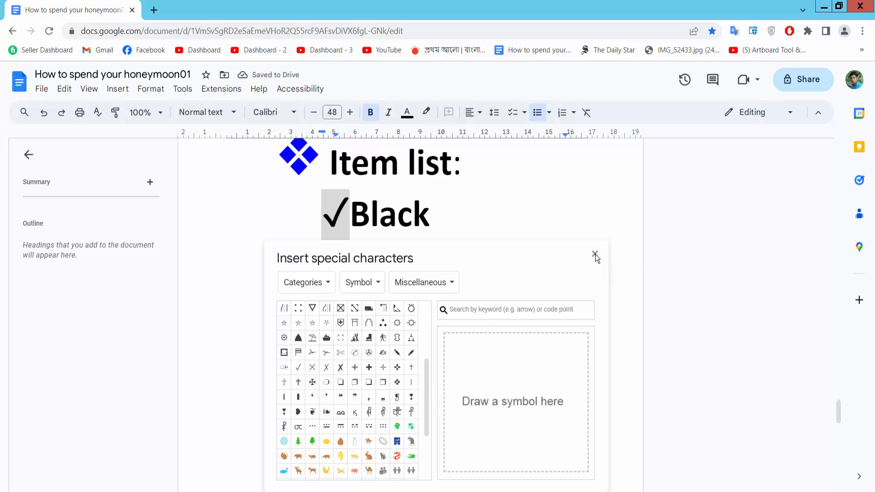
left_click(595, 255)
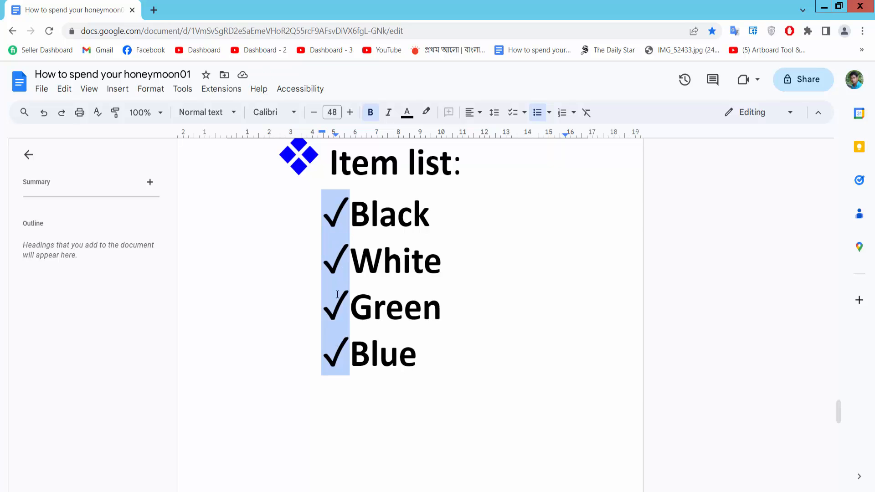
mouse_move(399, 158)
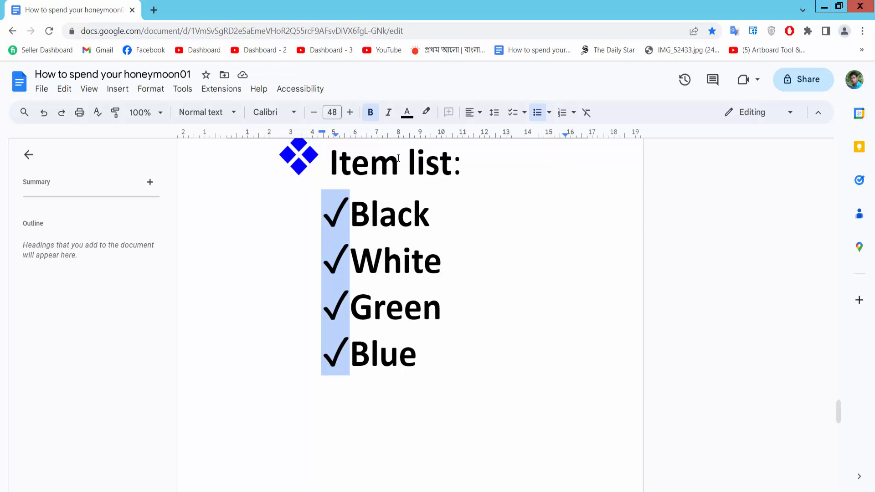
Step: Make the checkmark bullets red and shrink them two points to size 46
left_click(406, 112)
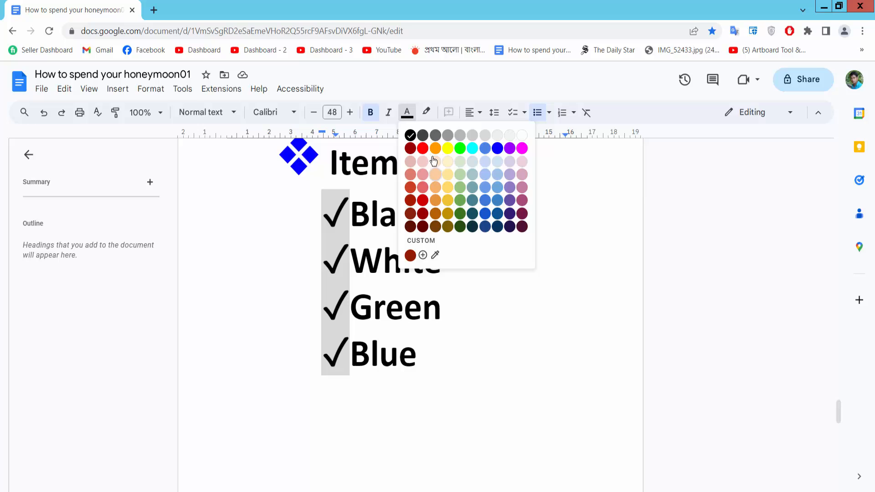
left_click(421, 147)
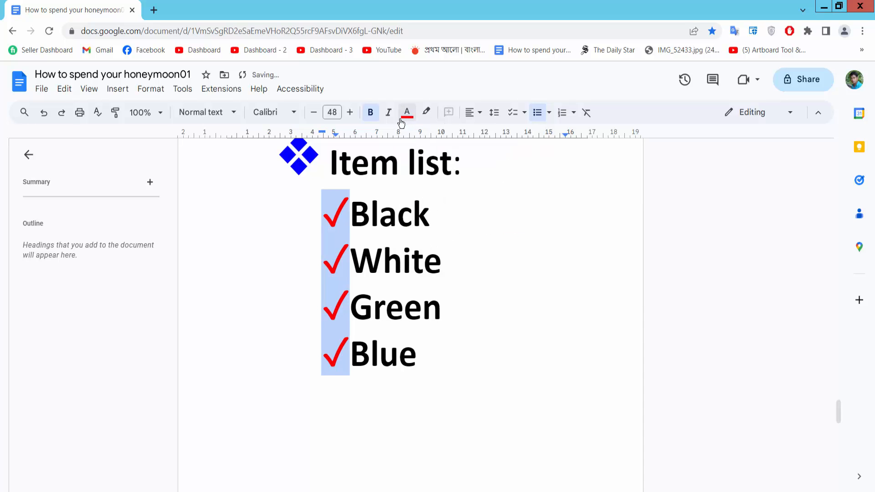
left_click(314, 112)
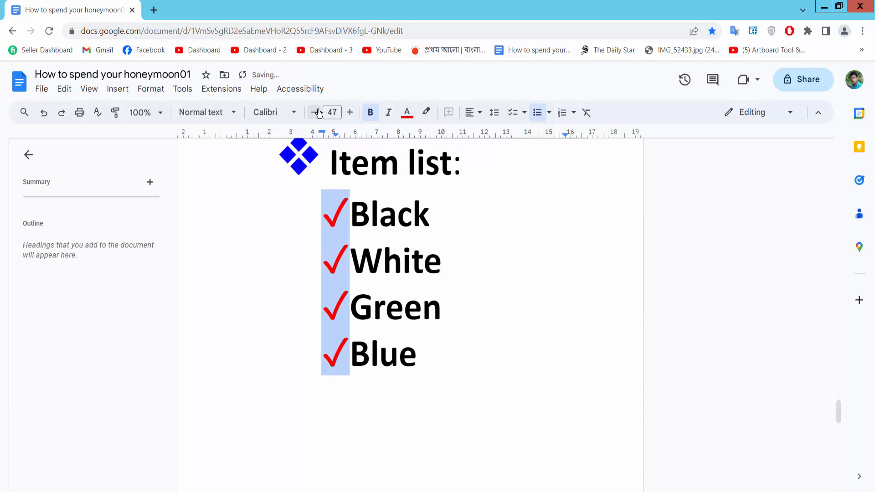
left_click(313, 113)
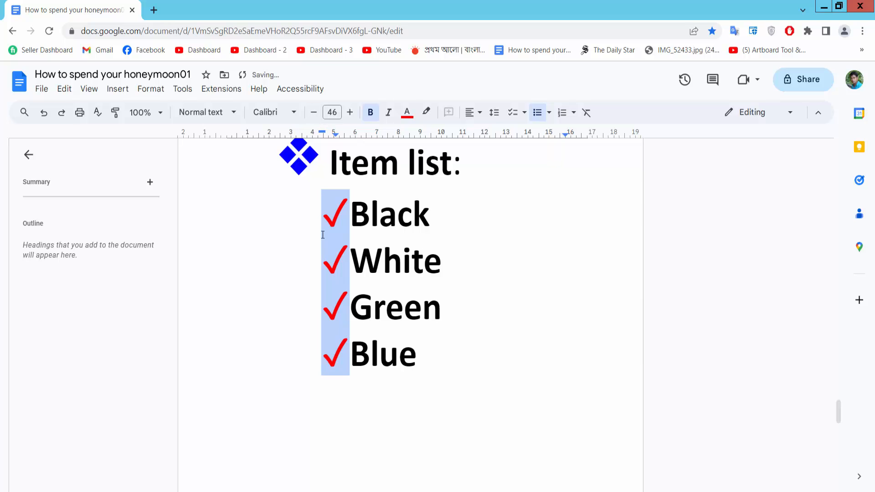
left_click(538, 112)
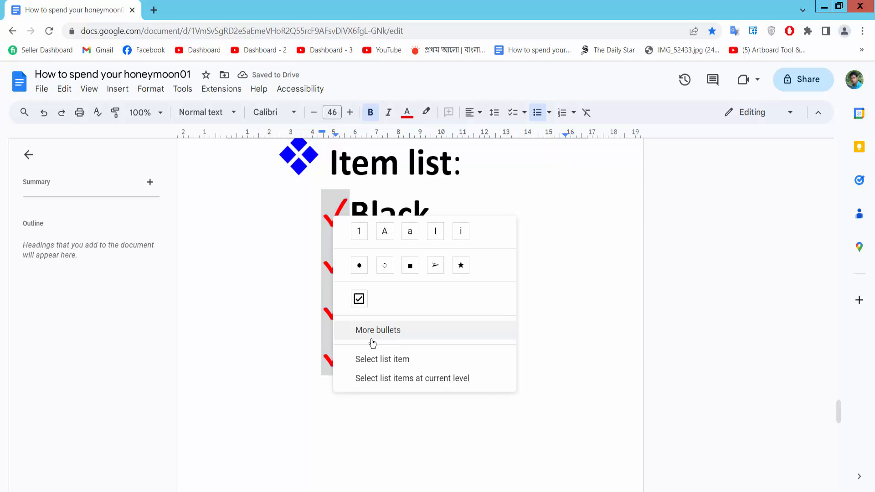
left_click(377, 329)
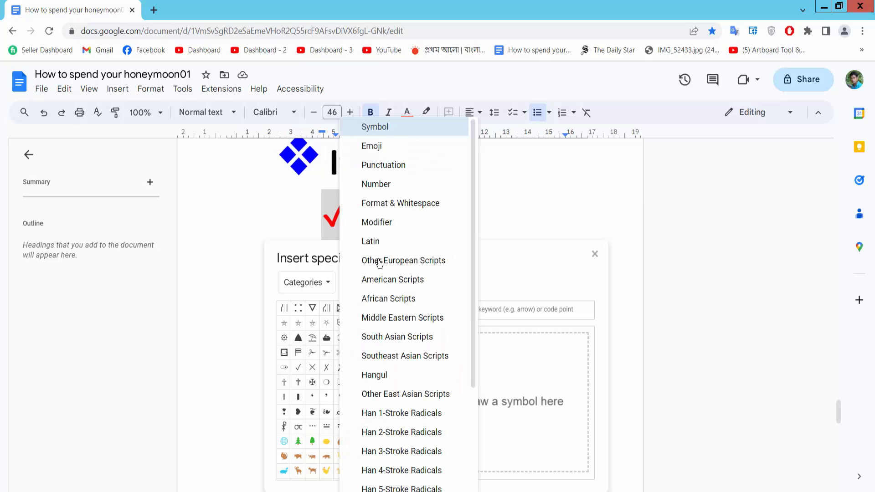
left_click(375, 127)
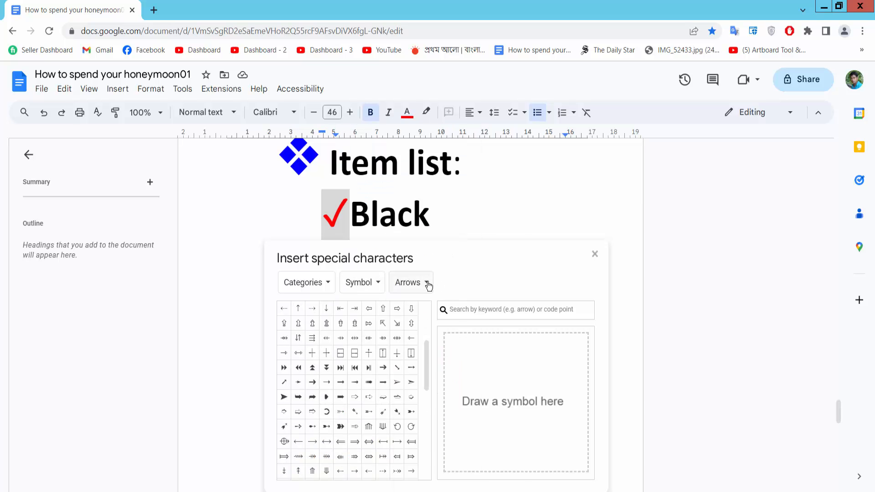
left_click(410, 282)
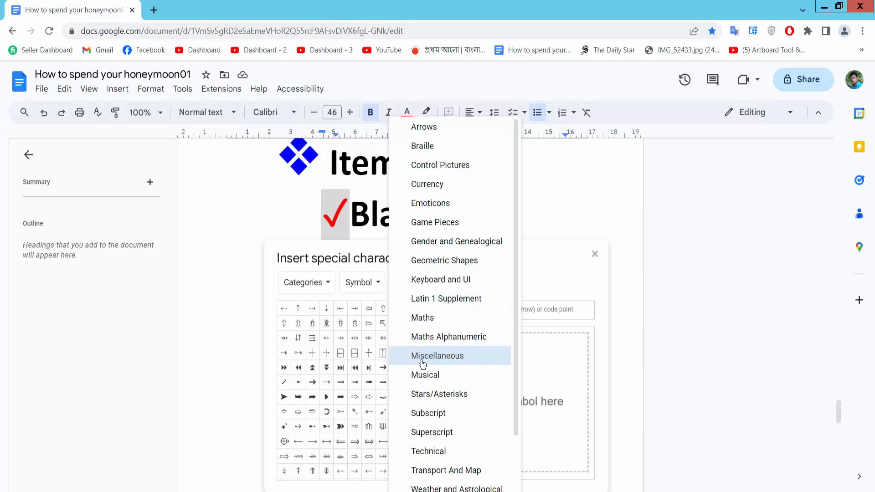
mouse_move(444, 363)
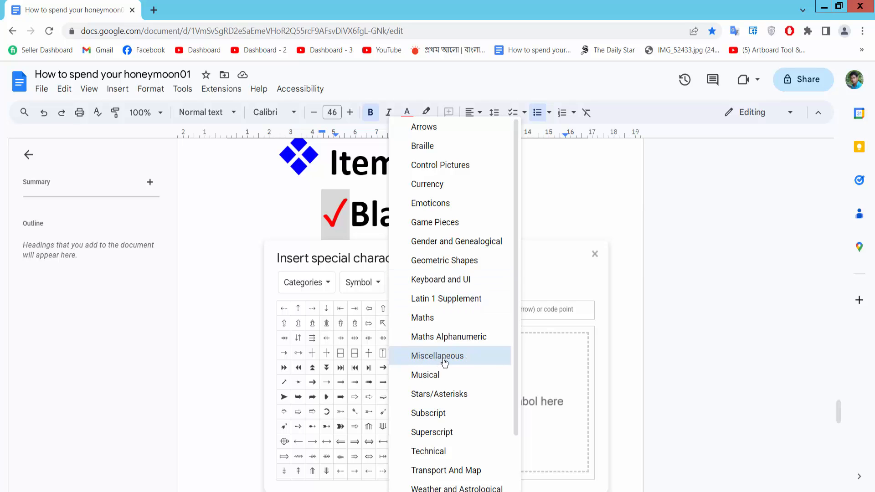
left_click(437, 356)
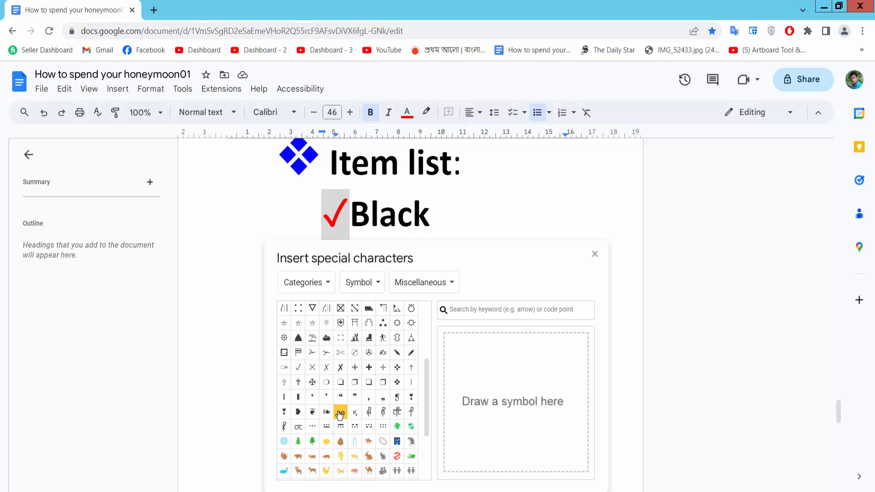
mouse_move(298, 367)
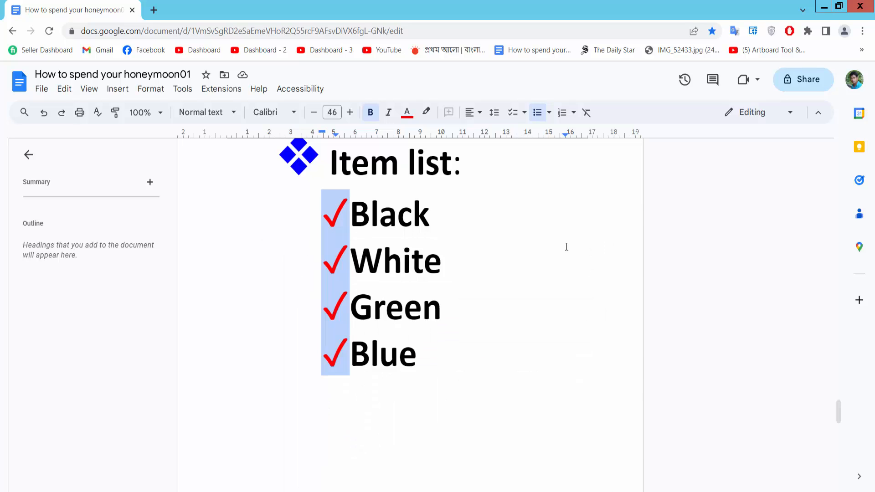
mouse_move(485, 322)
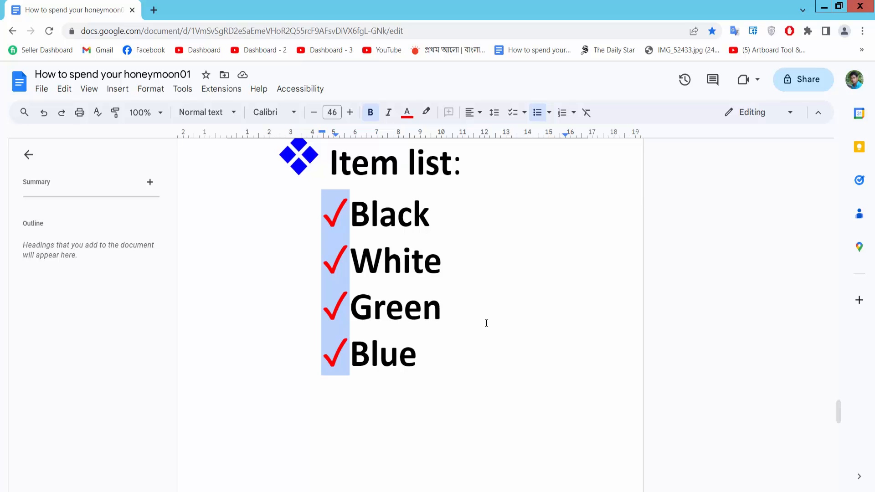